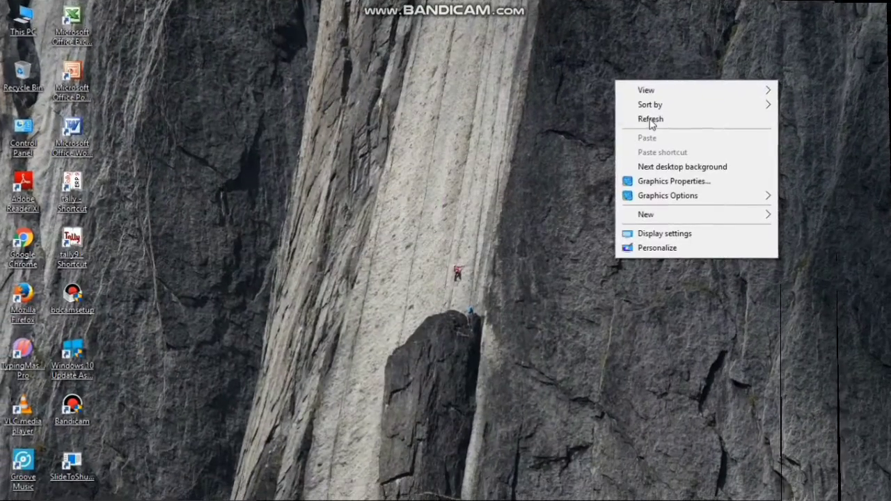
Refresh the Windows 10 desktop from its context menu
{"action": "left_click", "coordinate": [650, 119]}
{"action": "type", "text": "c"}
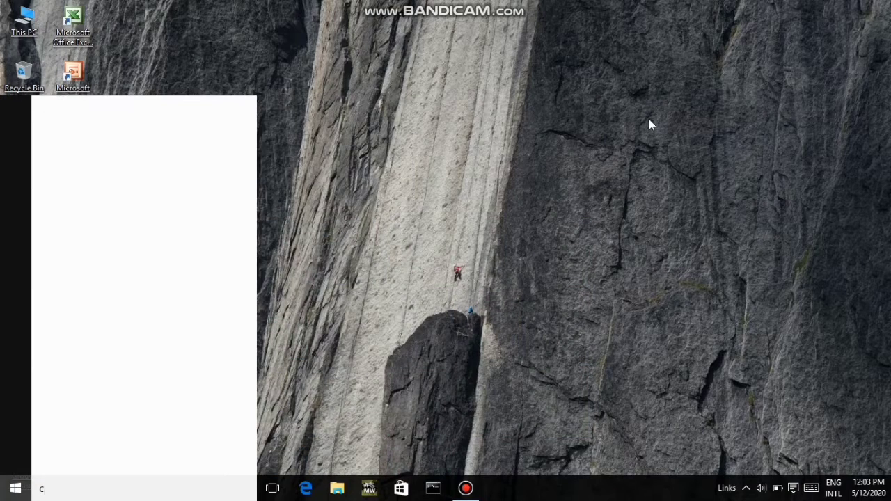
Search for 'cmd' in Start to find Command Prompt
{"action": "type", "text": "md"}
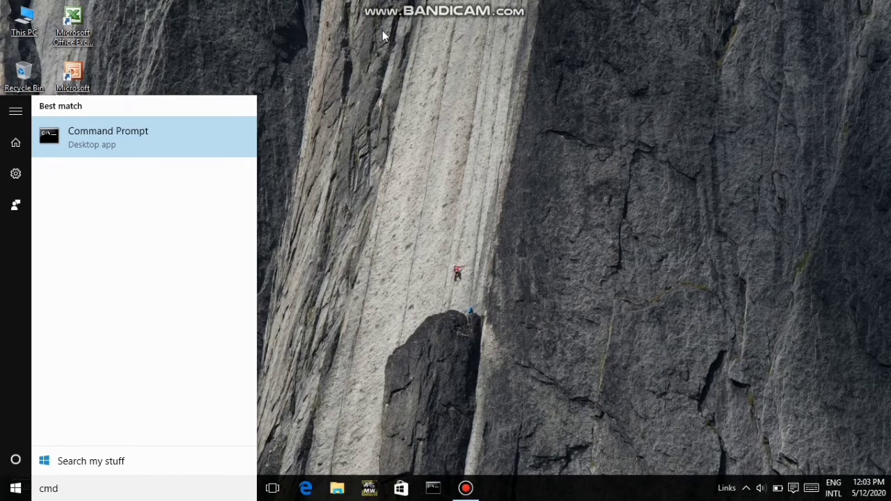
{"action": "mouse_move", "coordinate": [151, 135]}
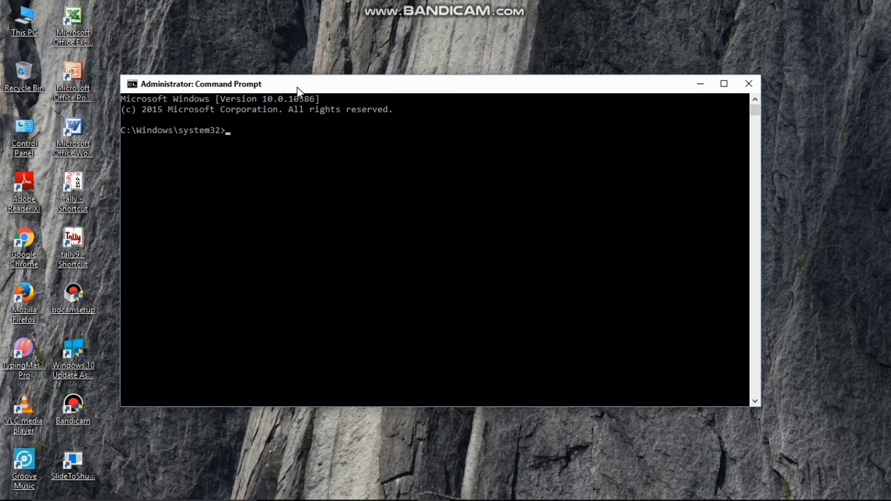
{"action": "mouse_move", "coordinate": [310, 77]}
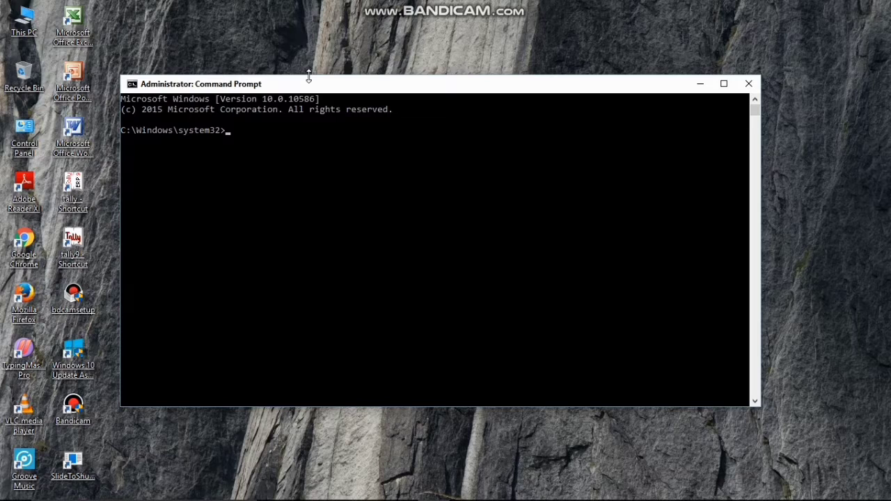
Enter 'netsh wlan show Profile' at the administrator prompt
{"action": "type", "text": "netsh"}
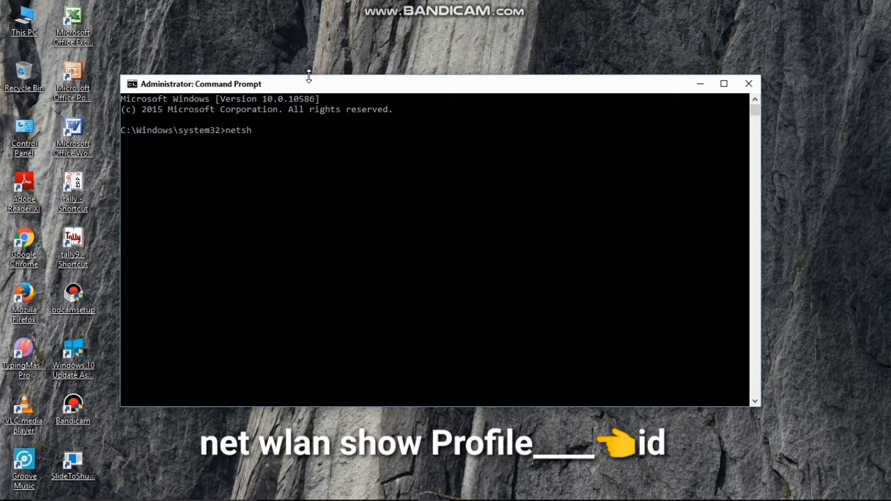
{"action": "type", "text": "wlan"}
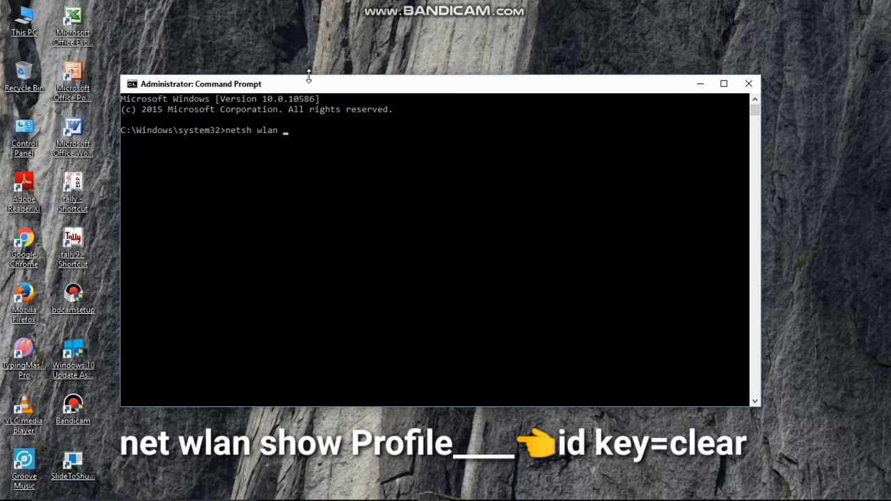
{"action": "type", "text": "show"}
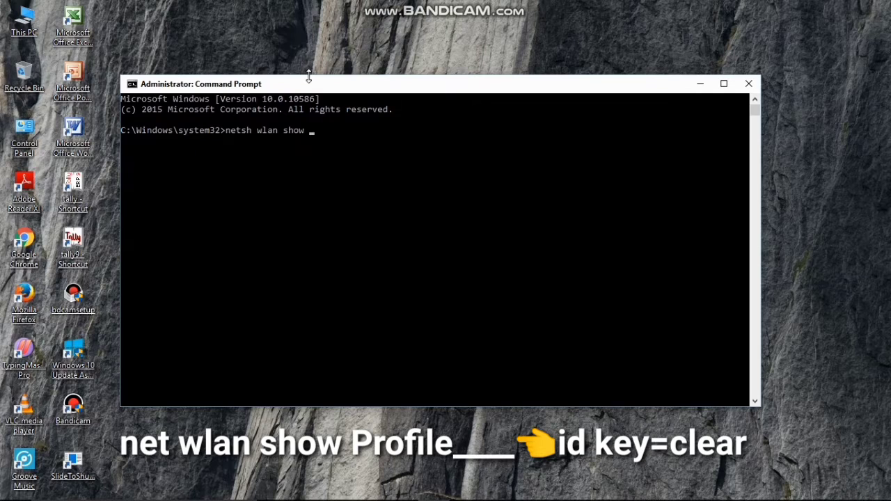
{"action": "type", "text": "Pro"}
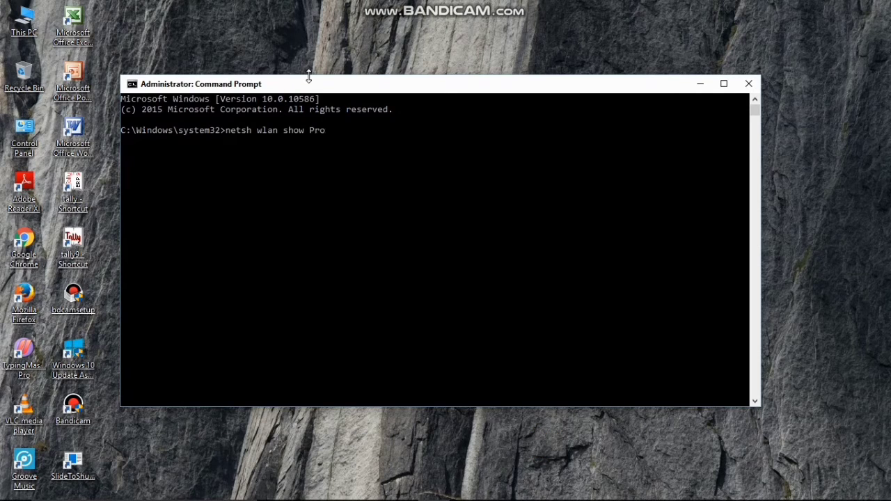
{"action": "type", "text": "file"}
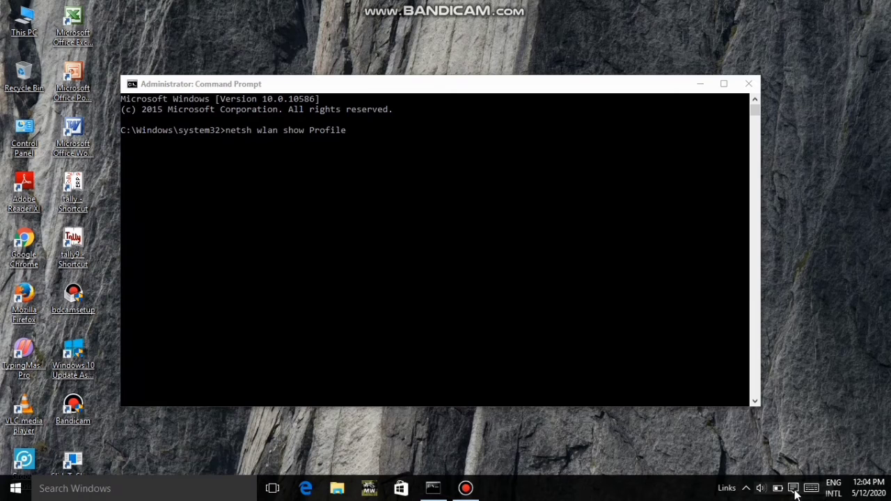
Run 'netsh wlan show Profile MI key=clear' to reveal the MI network key
{"action": "left_click", "coordinate": [794, 488]}
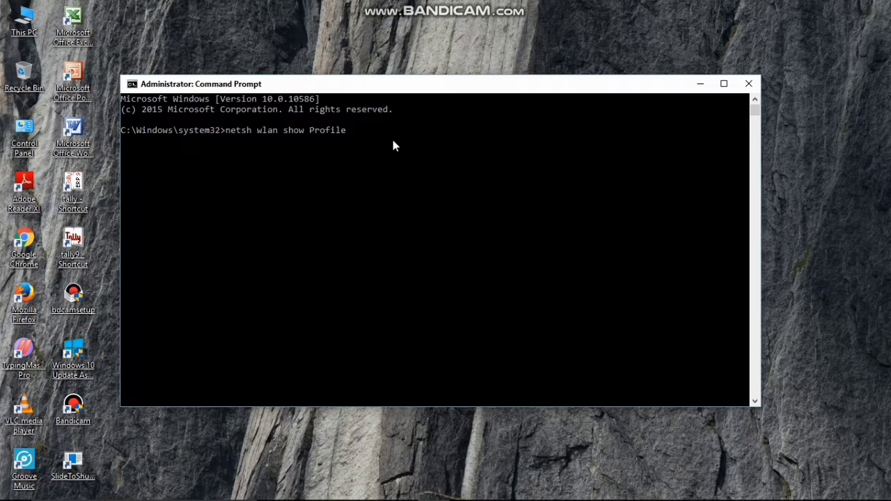
{"action": "type", "text": "MI key"}
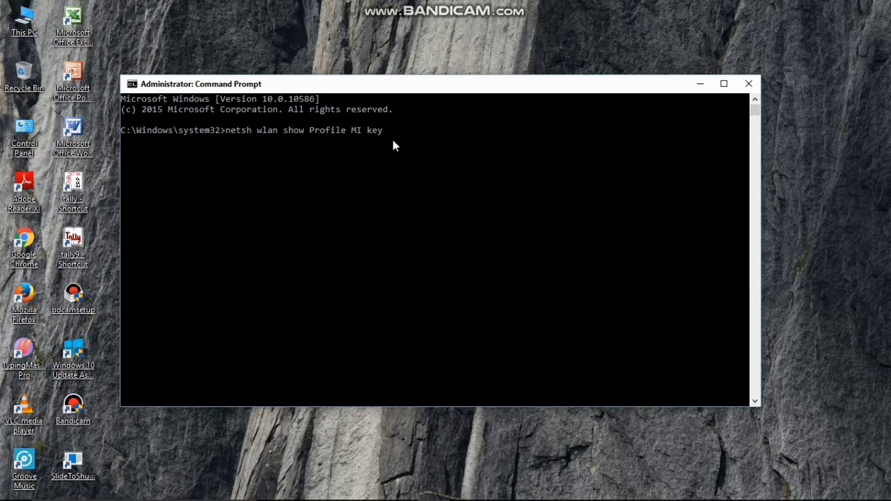
{"action": "type", "text": "=c"}
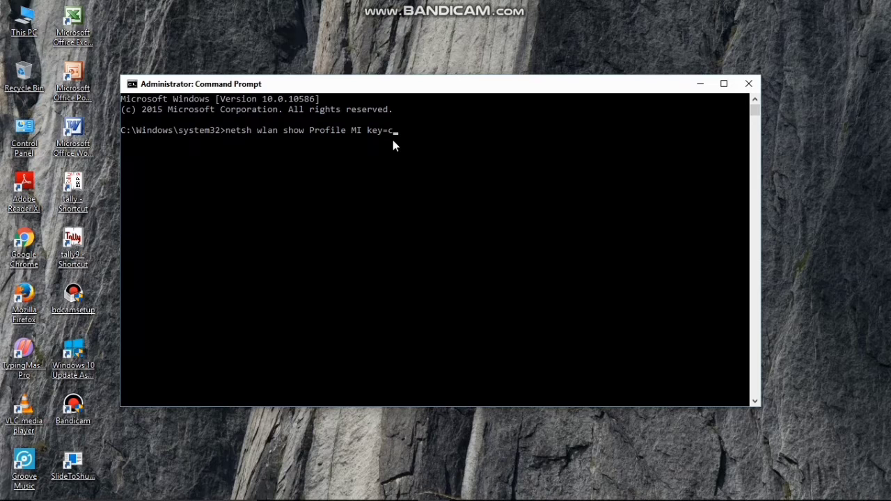
{"action": "type", "text": "lear"}
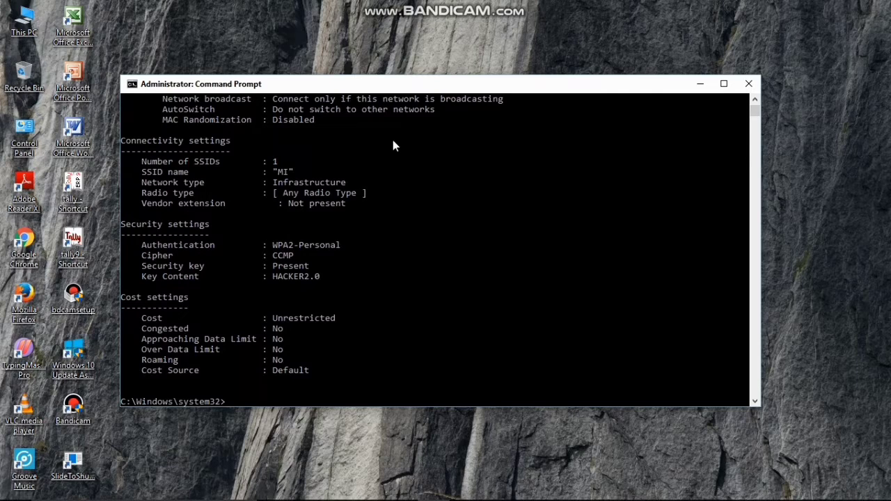
{"action": "mouse_move", "coordinate": [393, 309]}
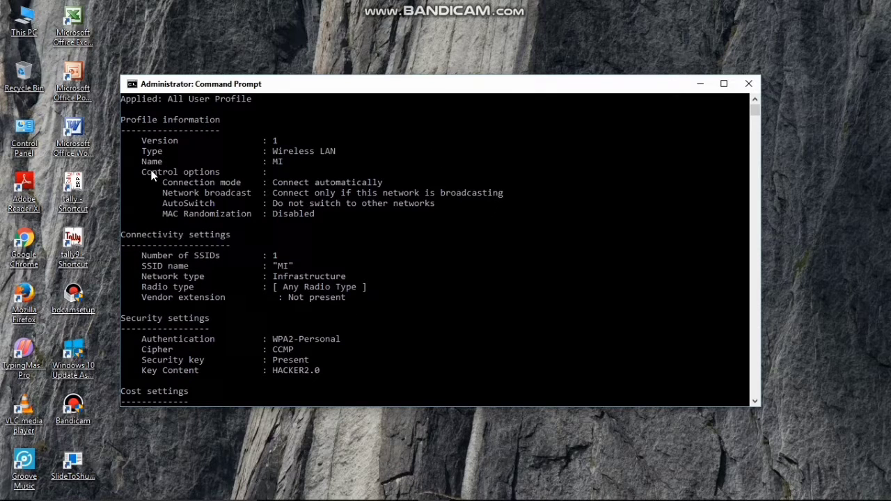
{"action": "mouse_move", "coordinate": [150, 162]}
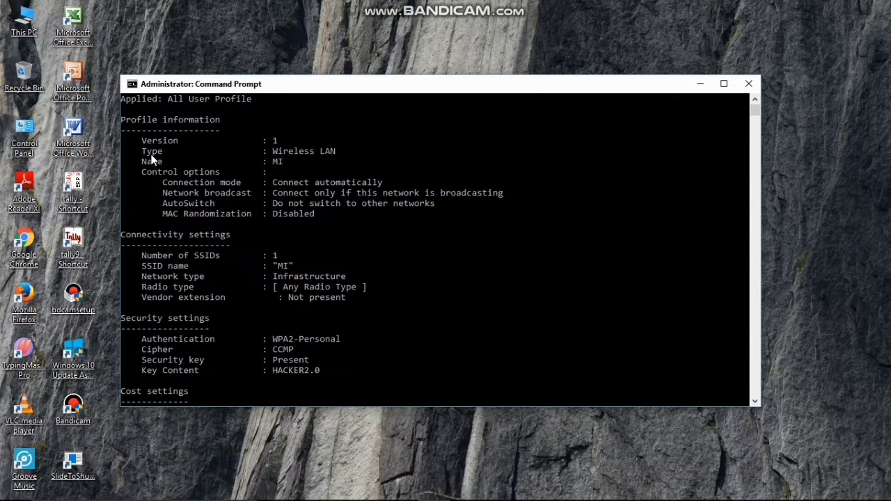
{"action": "mouse_move", "coordinate": [268, 150]}
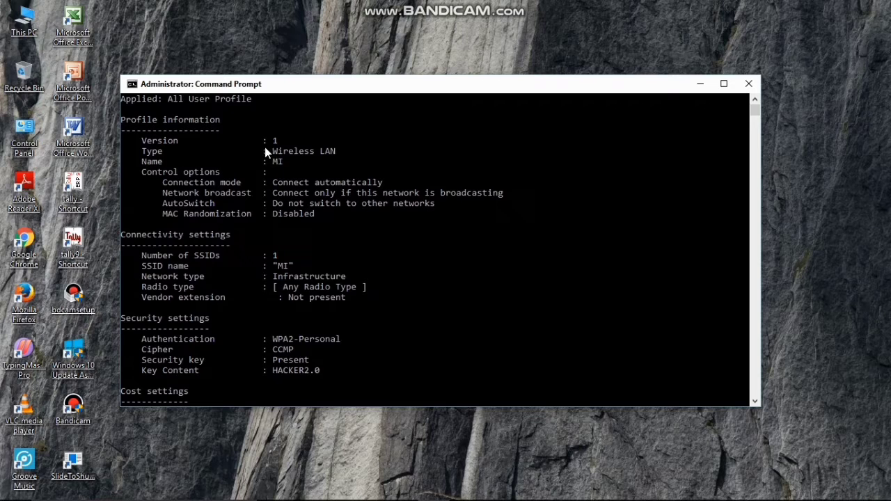
{"action": "mouse_move", "coordinate": [353, 246]}
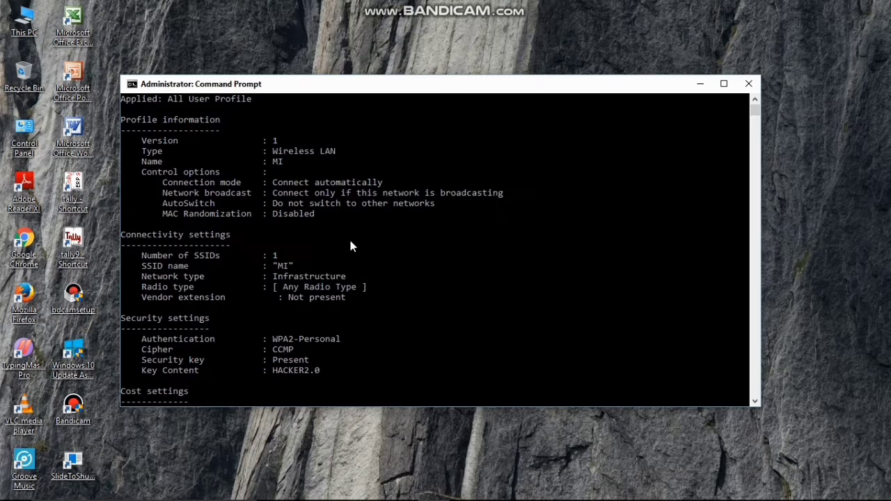
{"action": "mouse_move", "coordinate": [348, 254]}
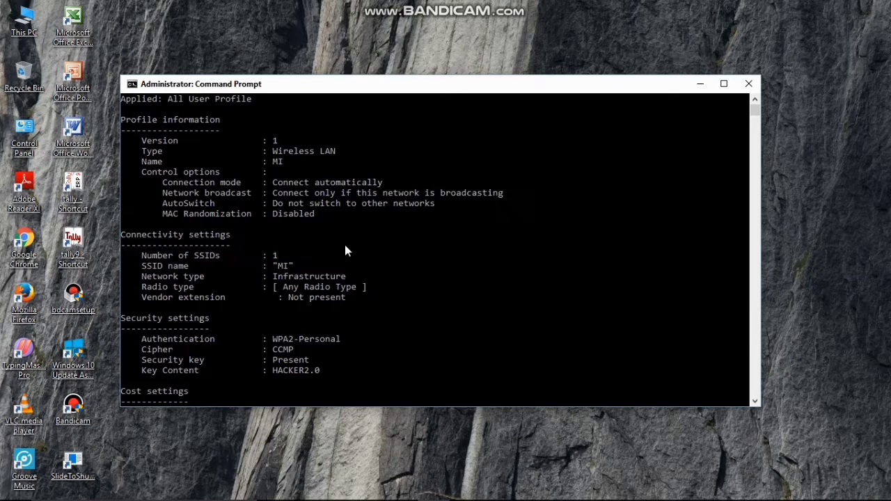
{"action": "scroll", "scroll_direction": "down", "scroll_amount": 3}
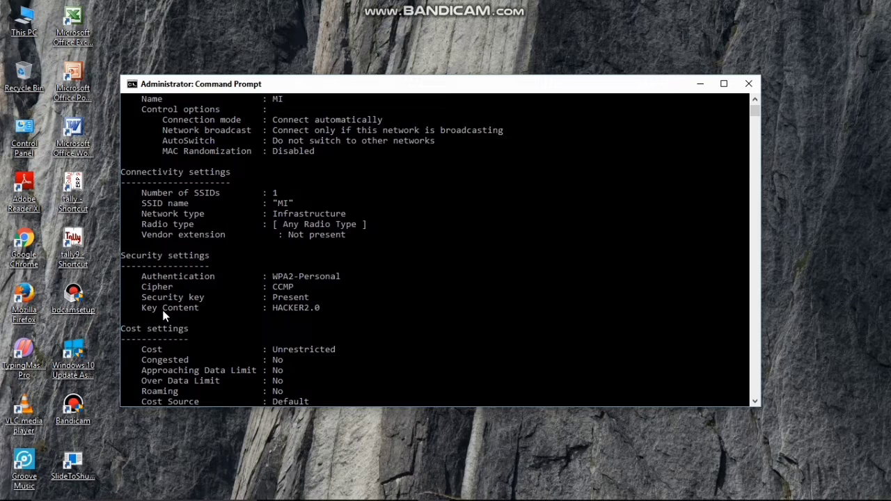
{"action": "mouse_move", "coordinate": [334, 311]}
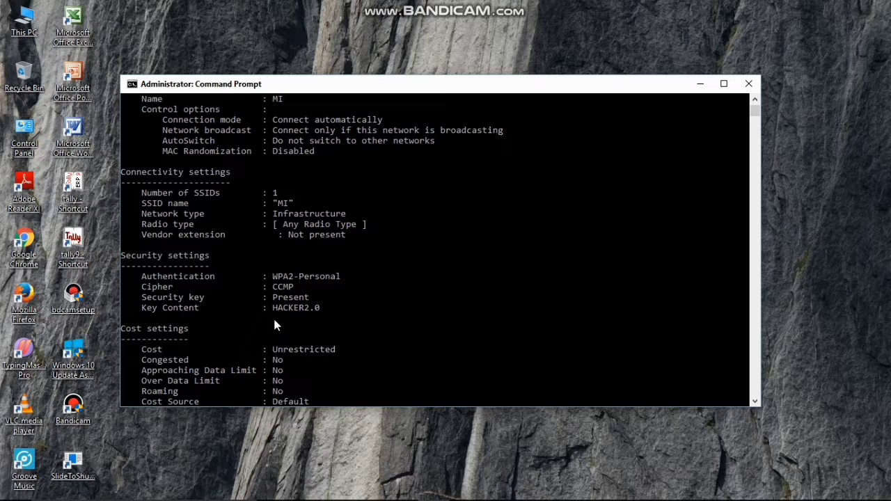
{"action": "mouse_move", "coordinate": [346, 323]}
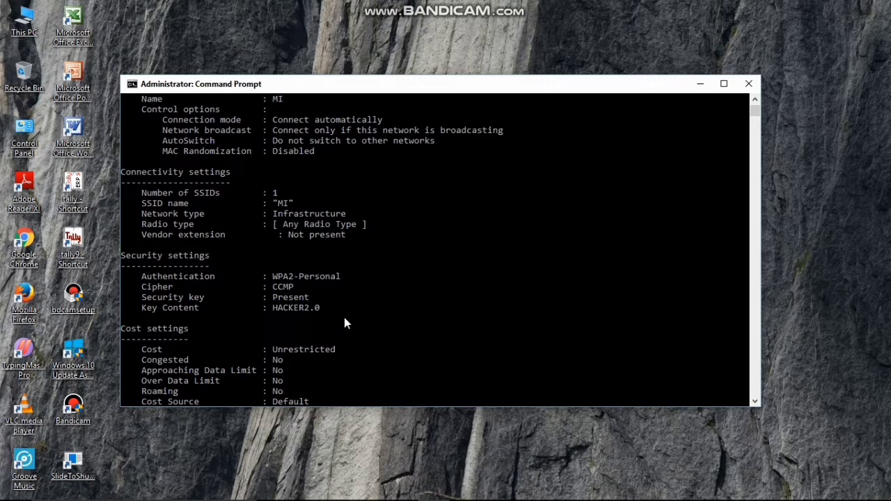
{"action": "mouse_move", "coordinate": [696, 121]}
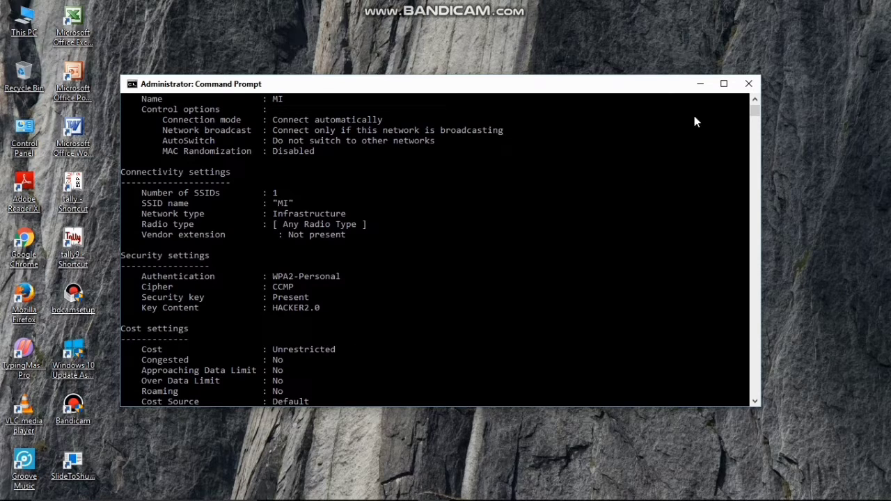
{"action": "mouse_move", "coordinate": [700, 85]}
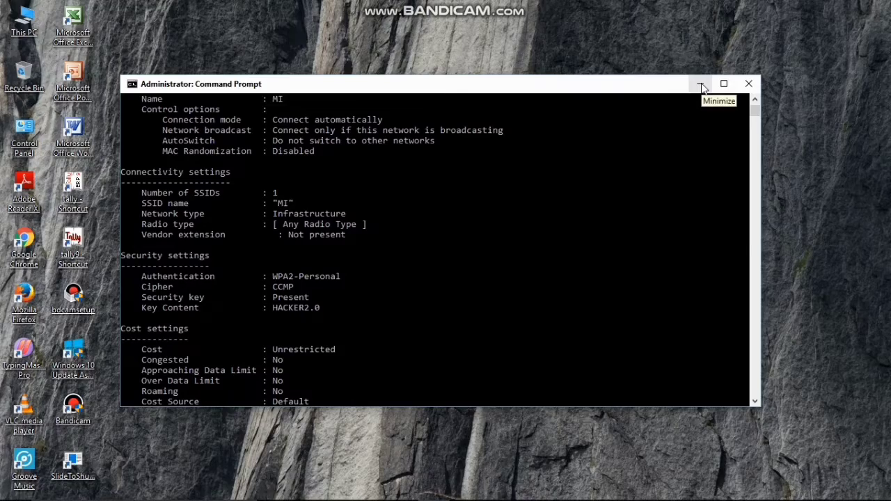